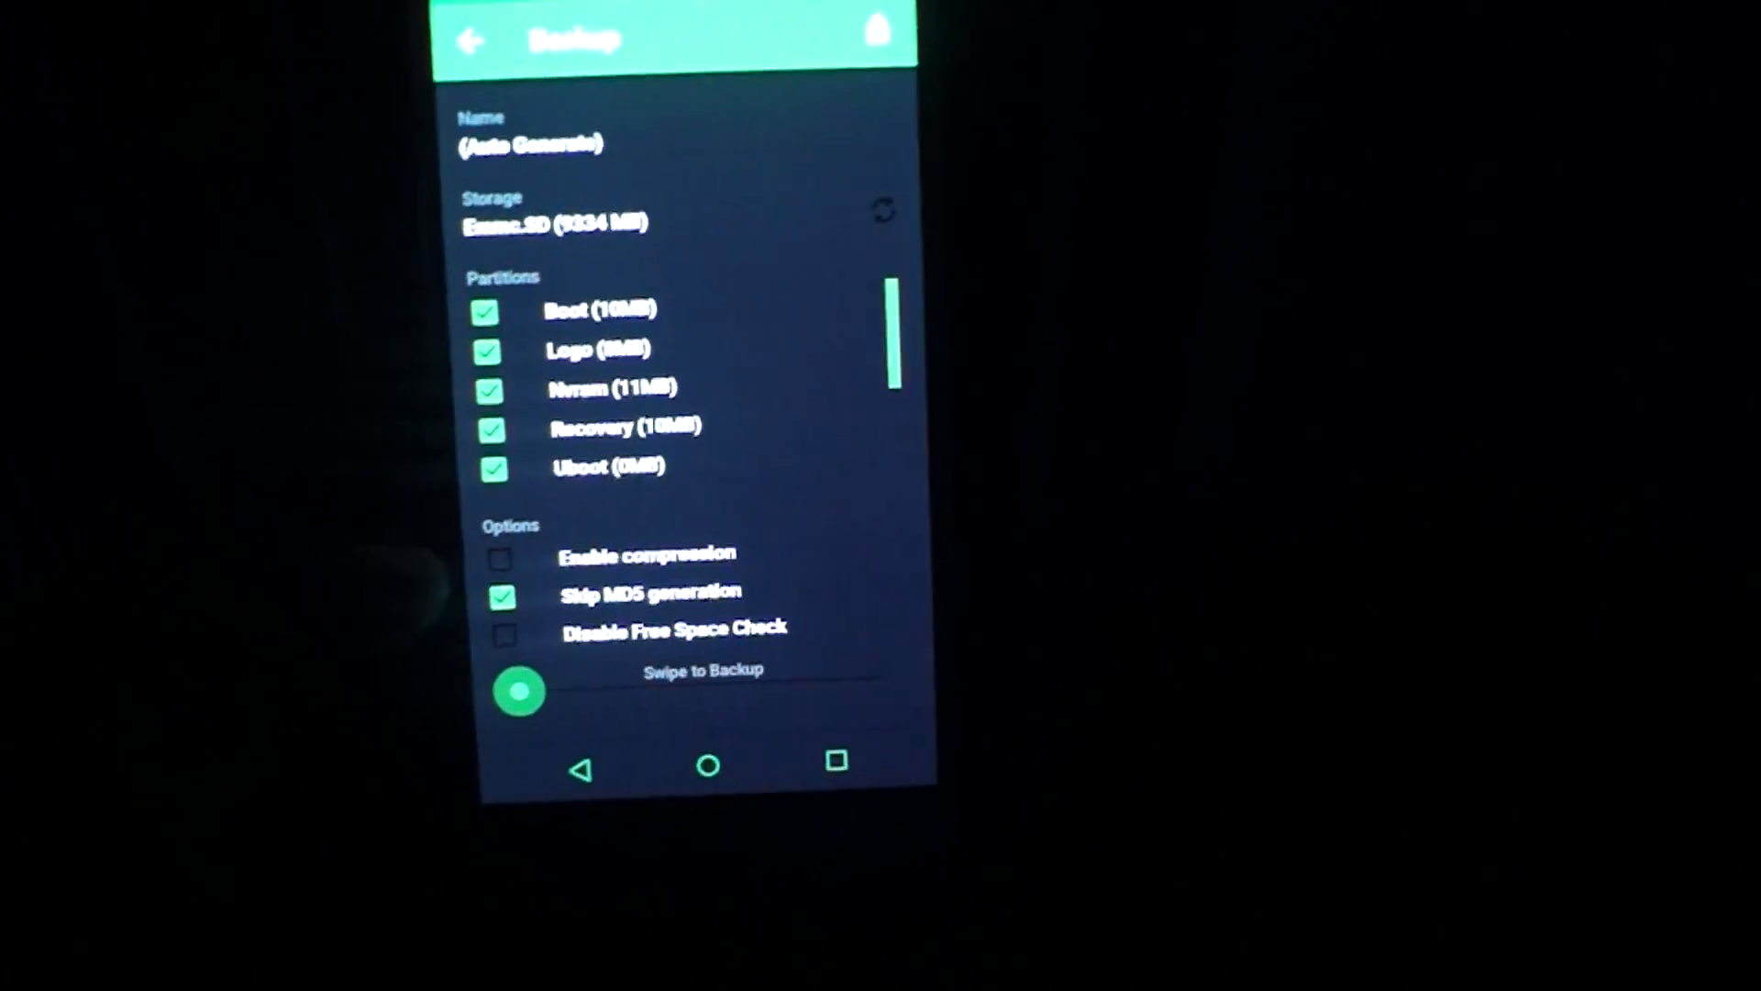
Back up Boot, Logo, Nvram, Recovery and Uboot partitions to Emmc.SD storage.
{"action": "left_click", "coordinate": [580, 769]}
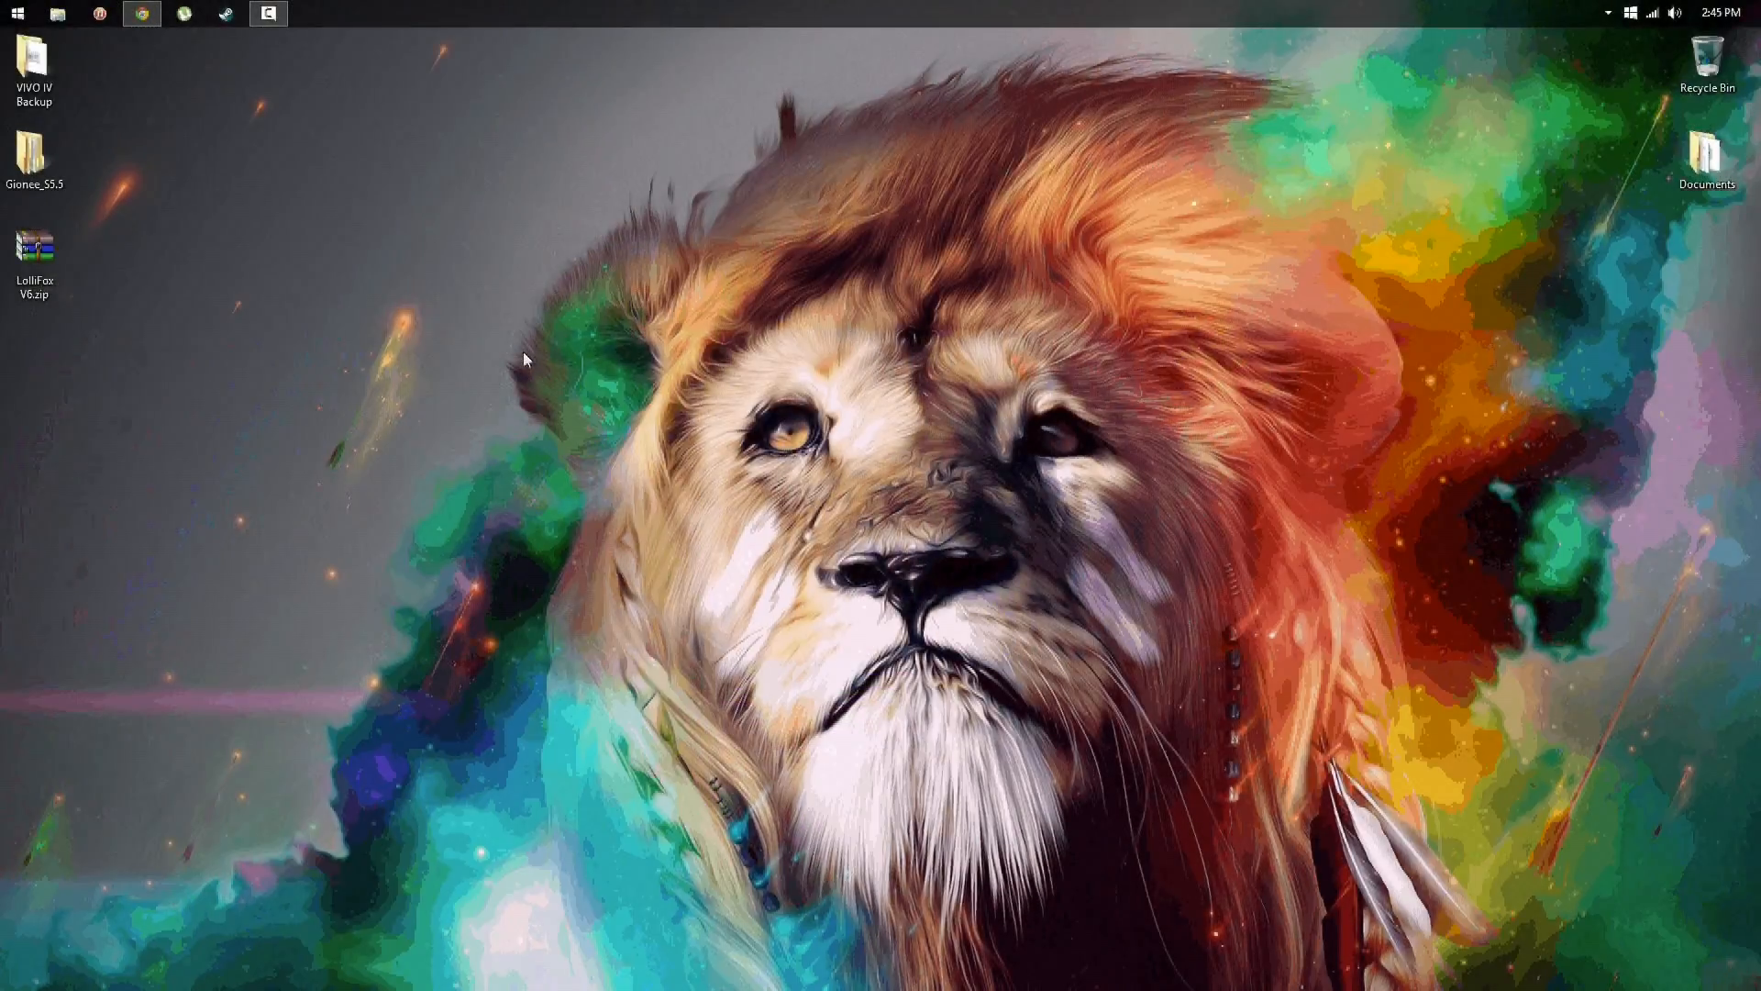
{"action": "left_click", "coordinate": [57, 14]}
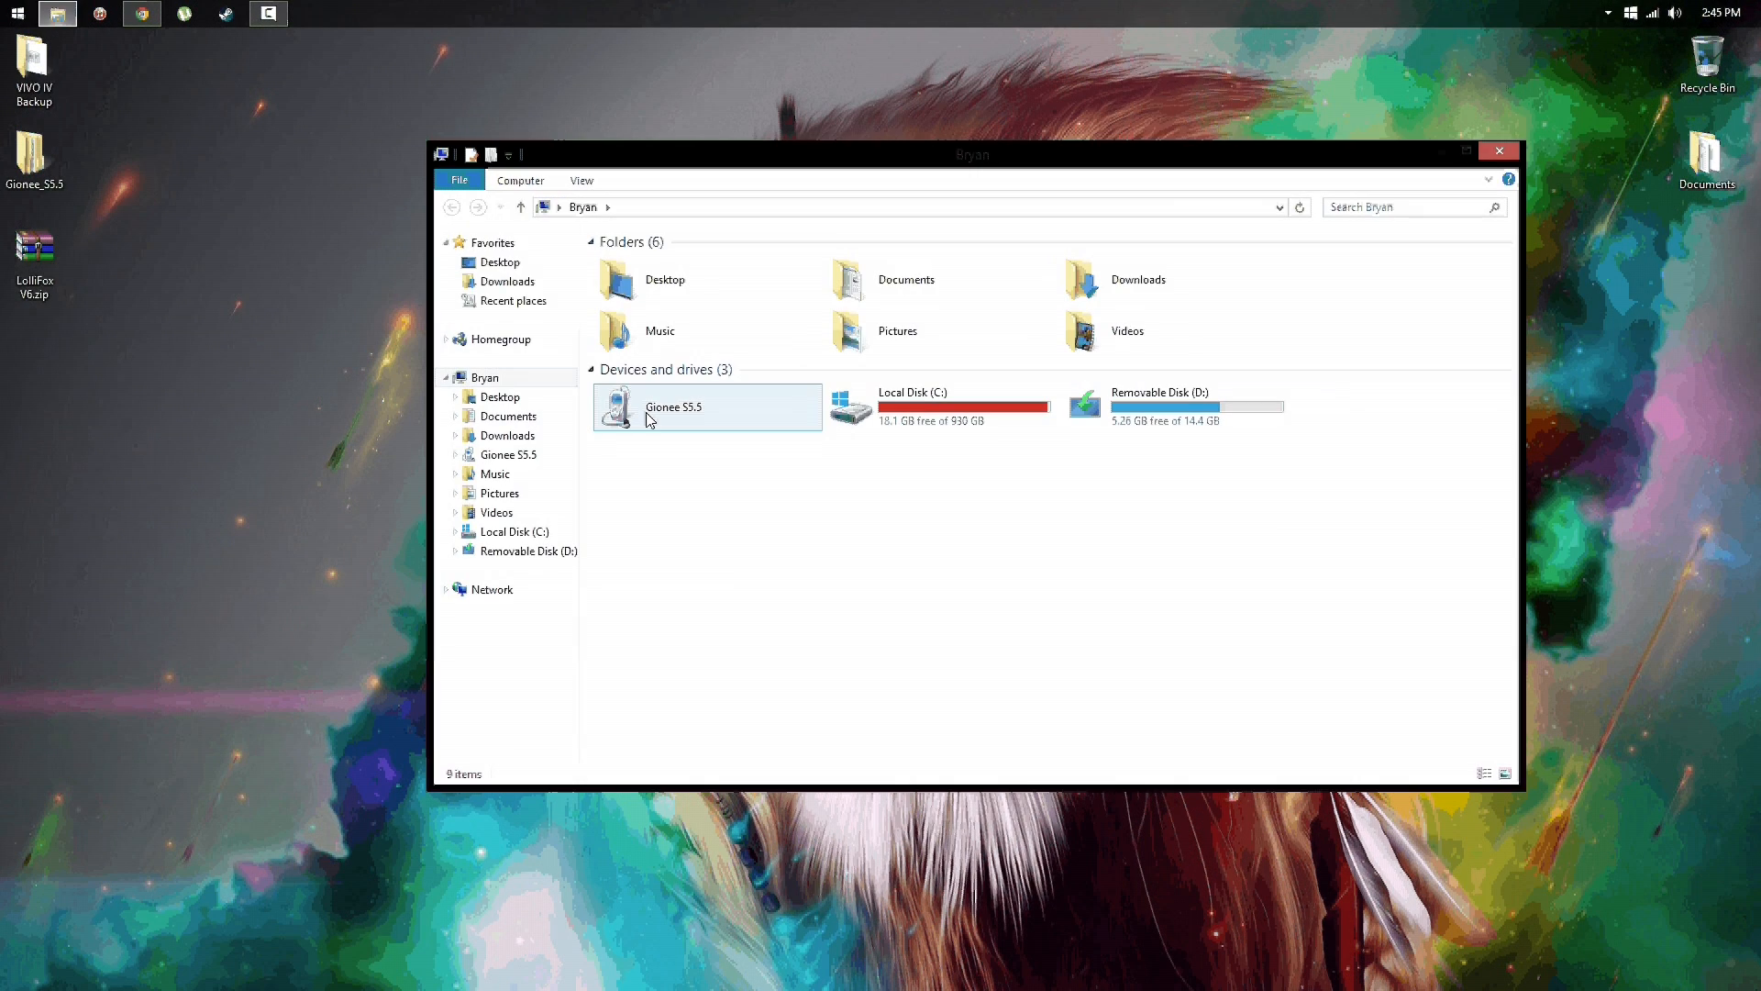
{"action": "double_click", "coordinate": [707, 407]}
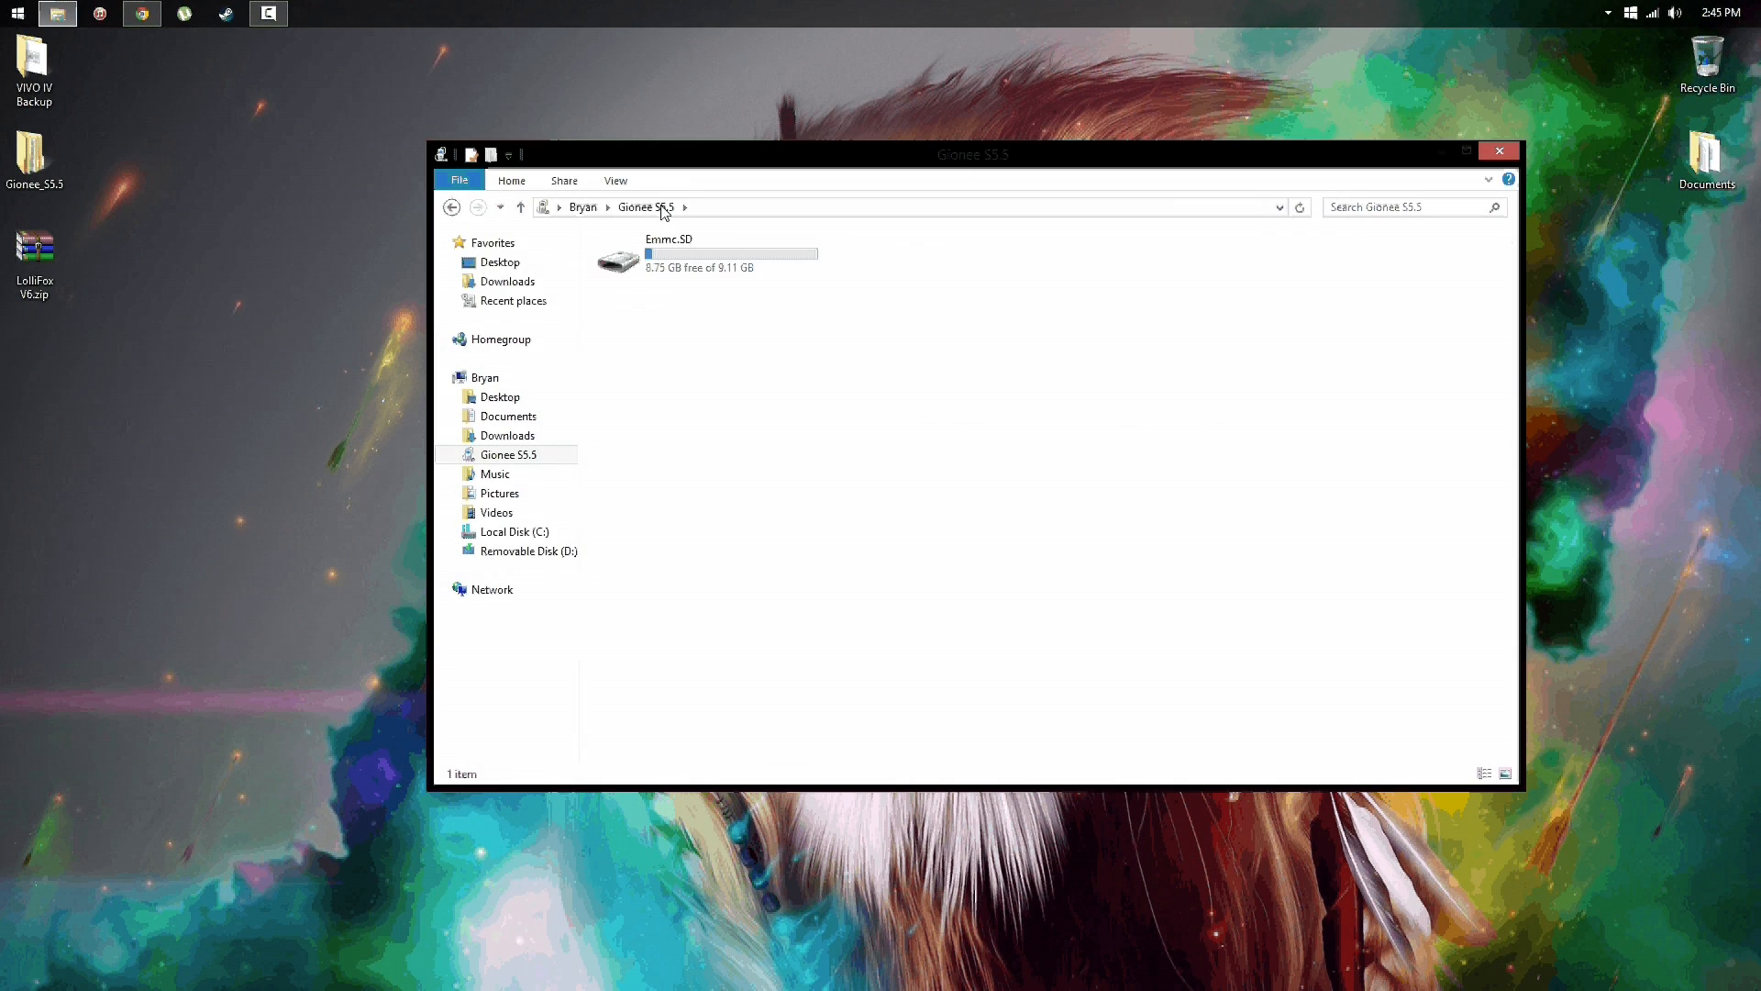
{"action": "double_click", "coordinate": [669, 253]}
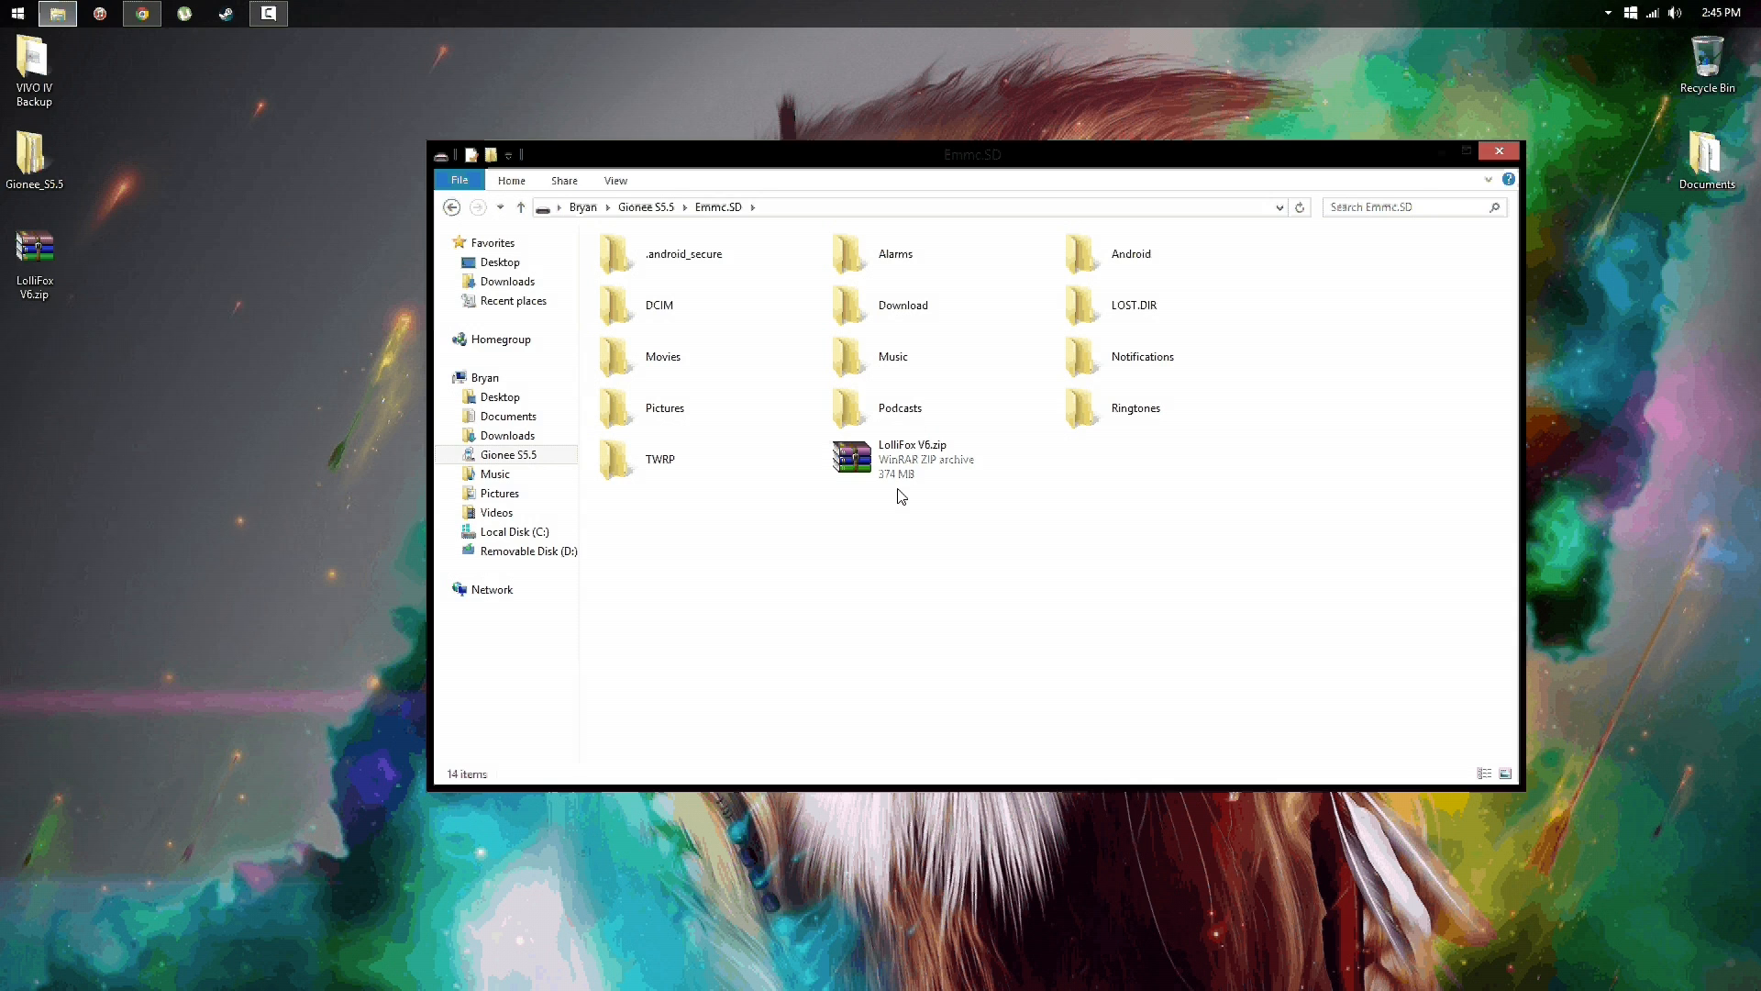
{"action": "left_click", "coordinate": [1498, 150]}
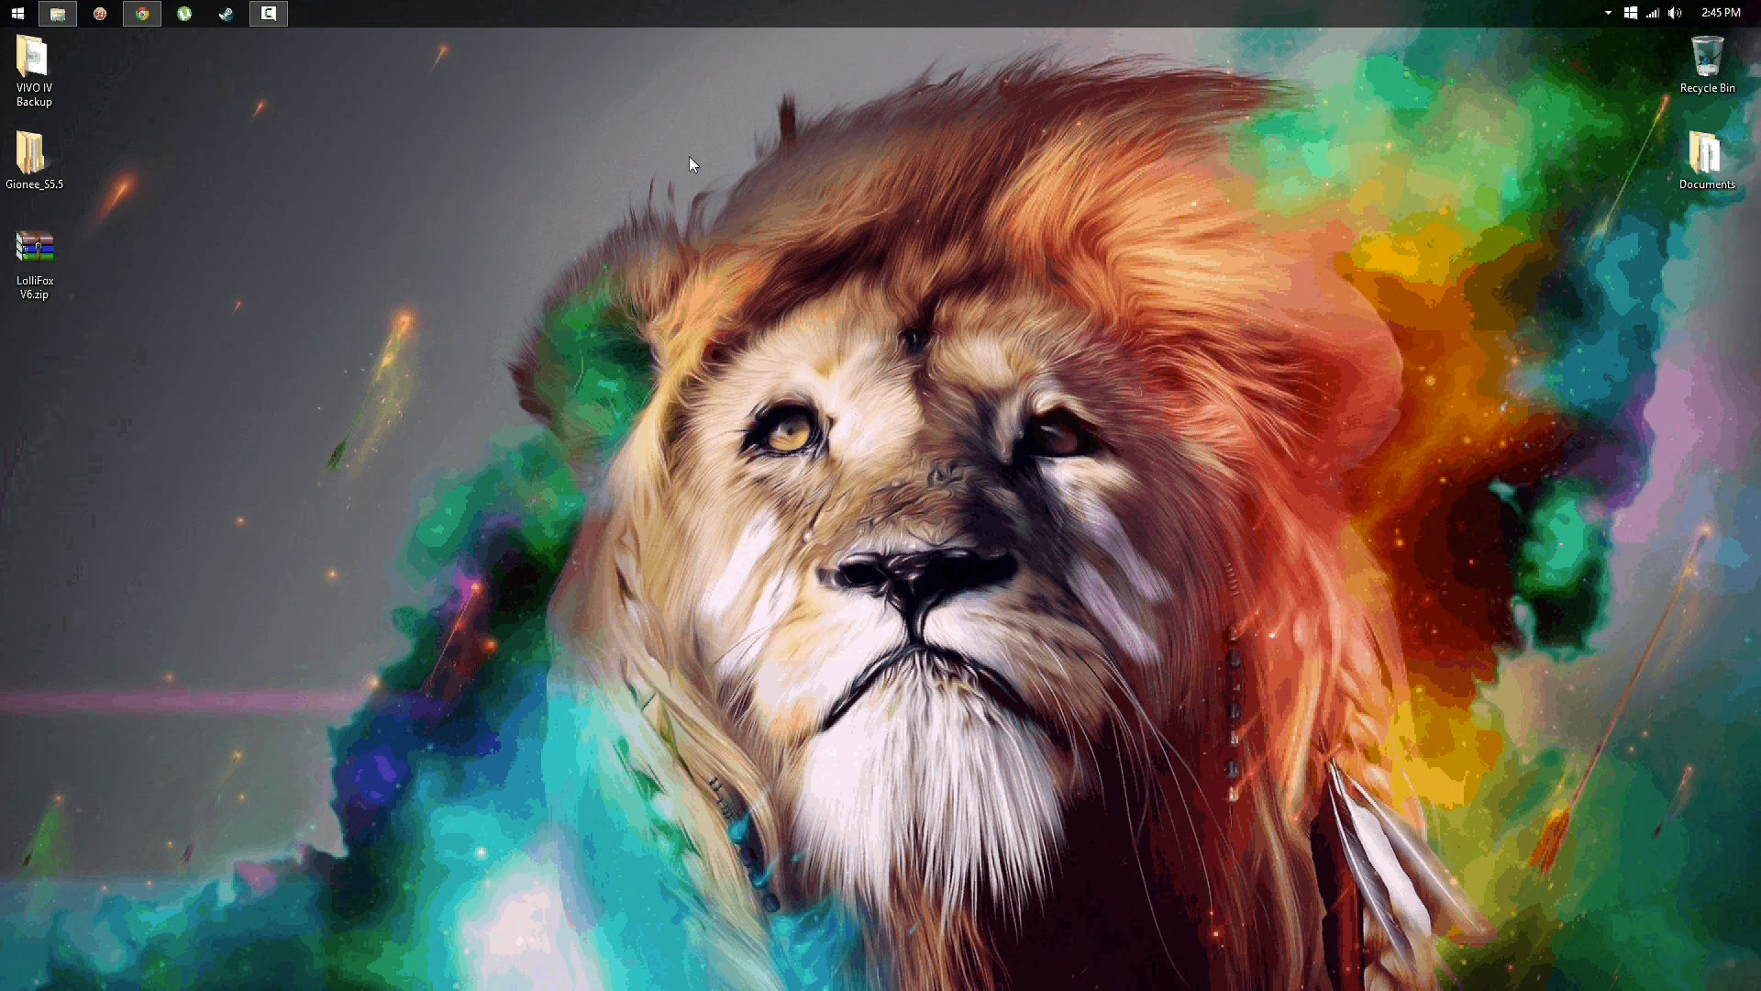
{"action": "left_click", "coordinate": [141, 14]}
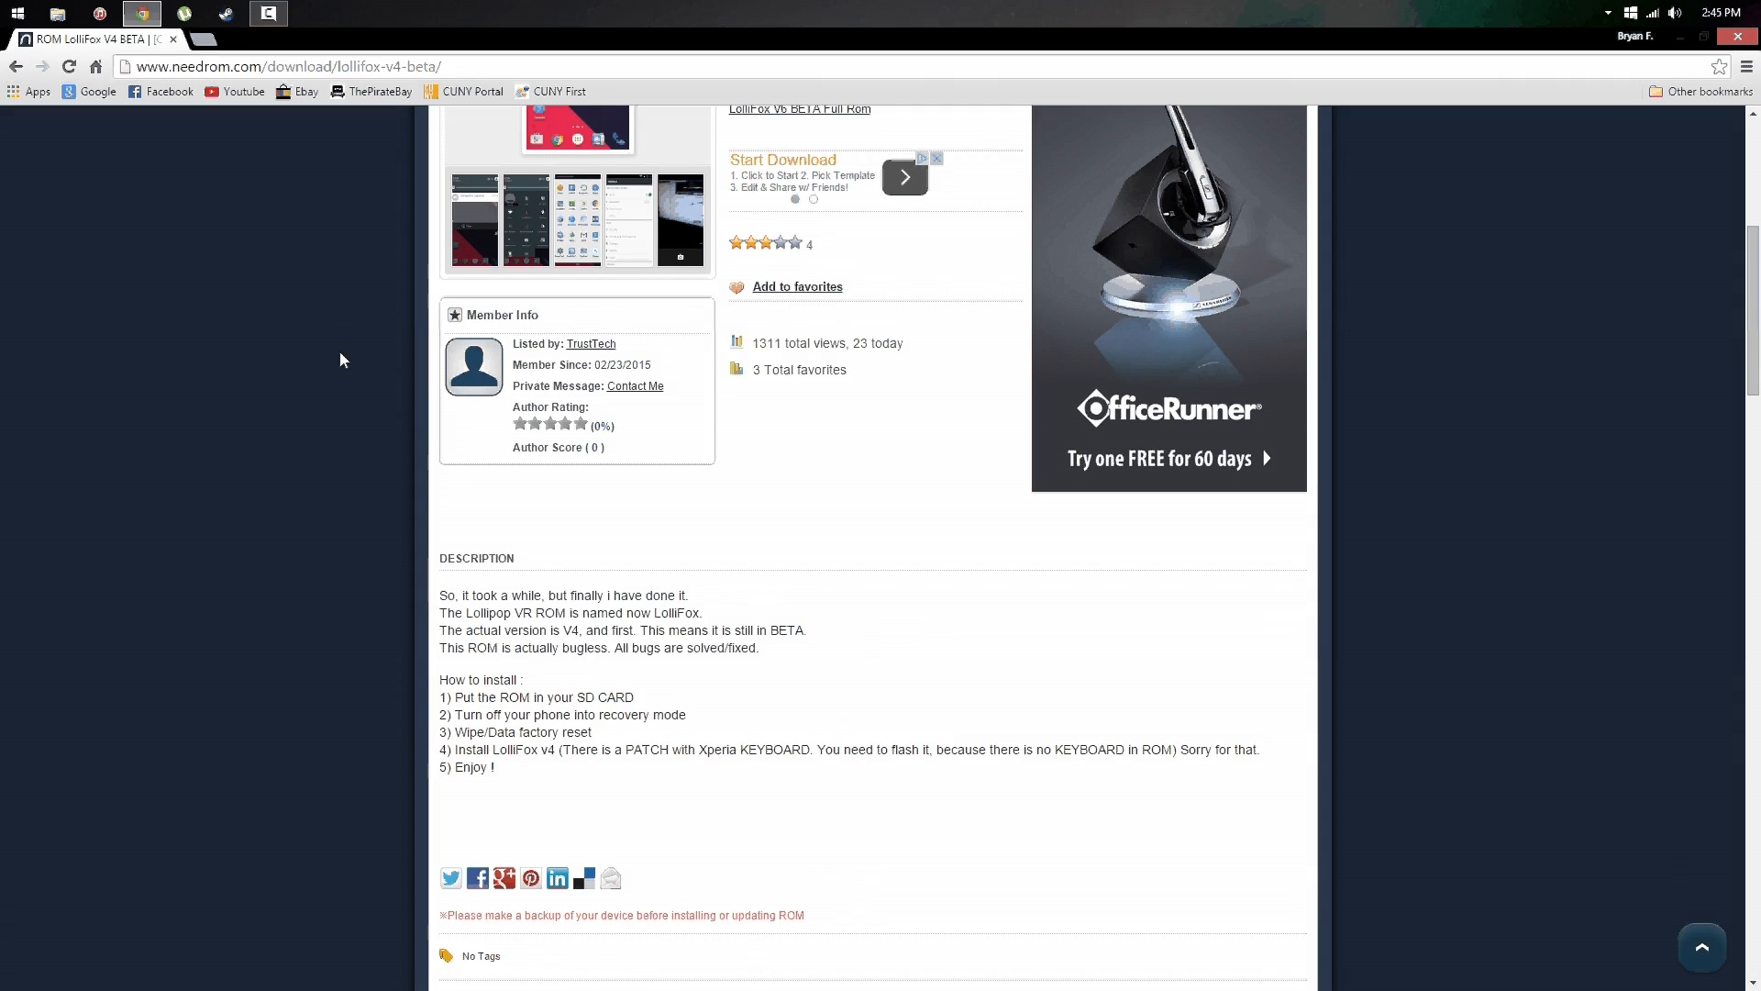
{"action": "scroll", "scroll_direction": "up", "scroll_amount": 3}
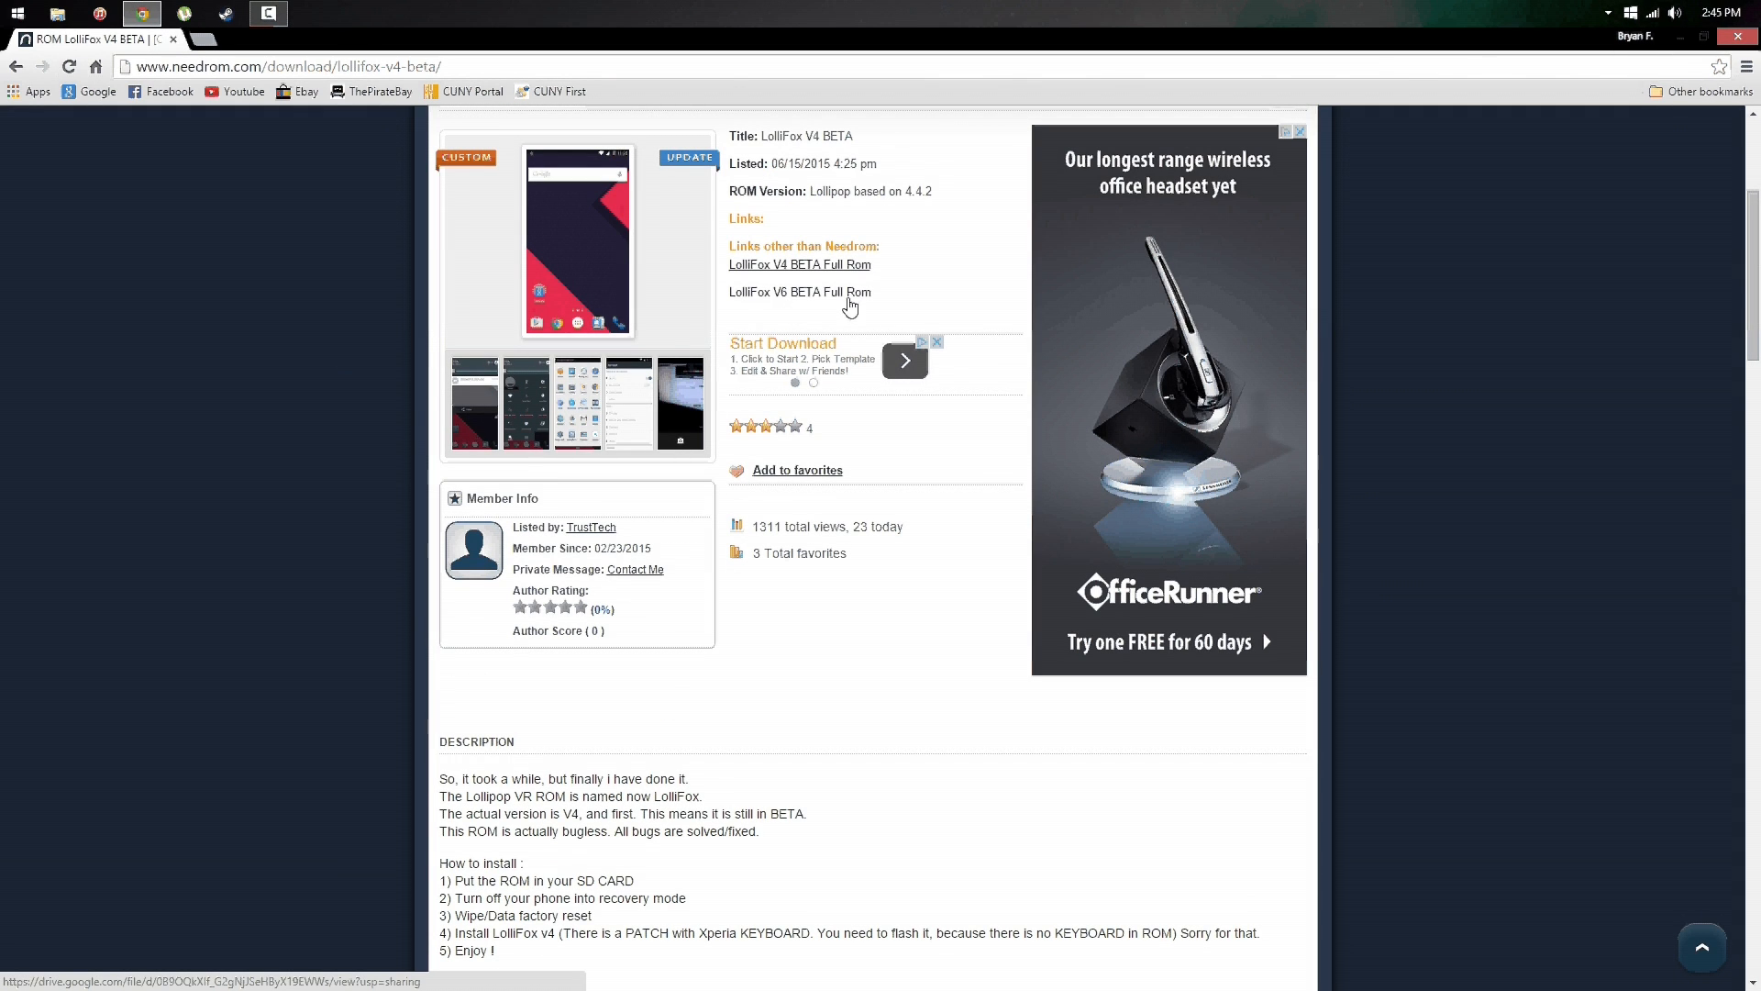
{"action": "scroll", "scroll_direction": "up", "scroll_amount": 3}
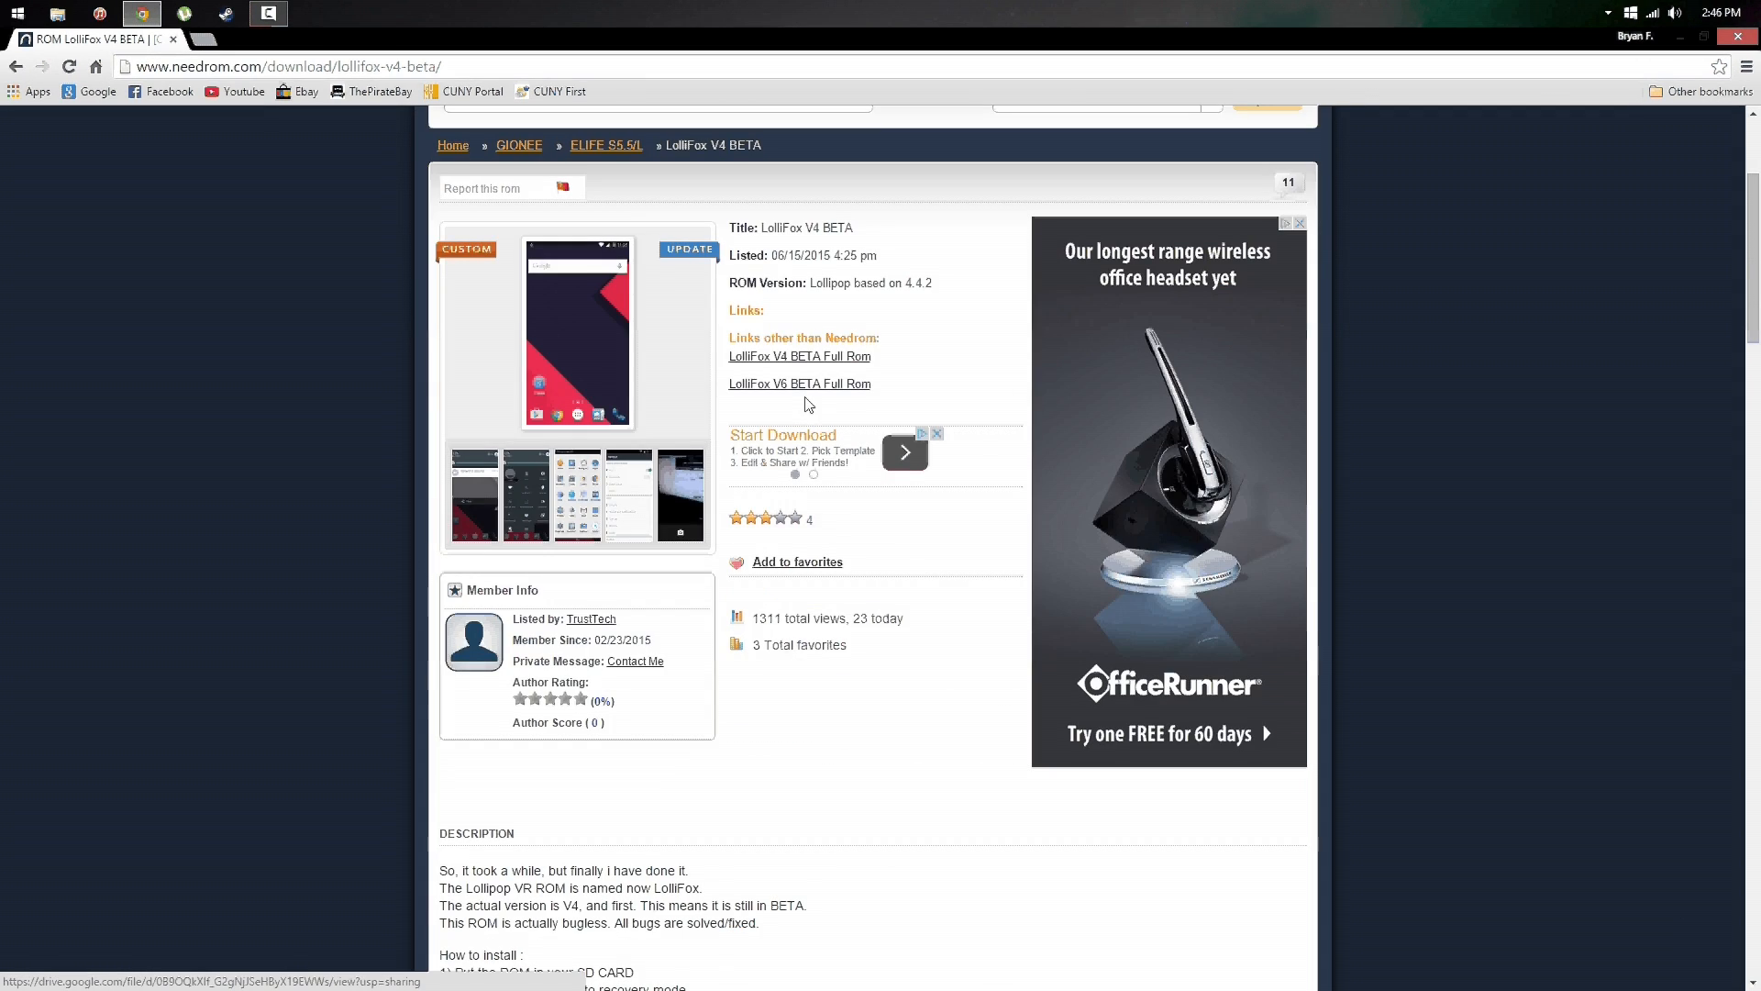
{"action": "scroll", "scroll_direction": "up", "scroll_amount": 3}
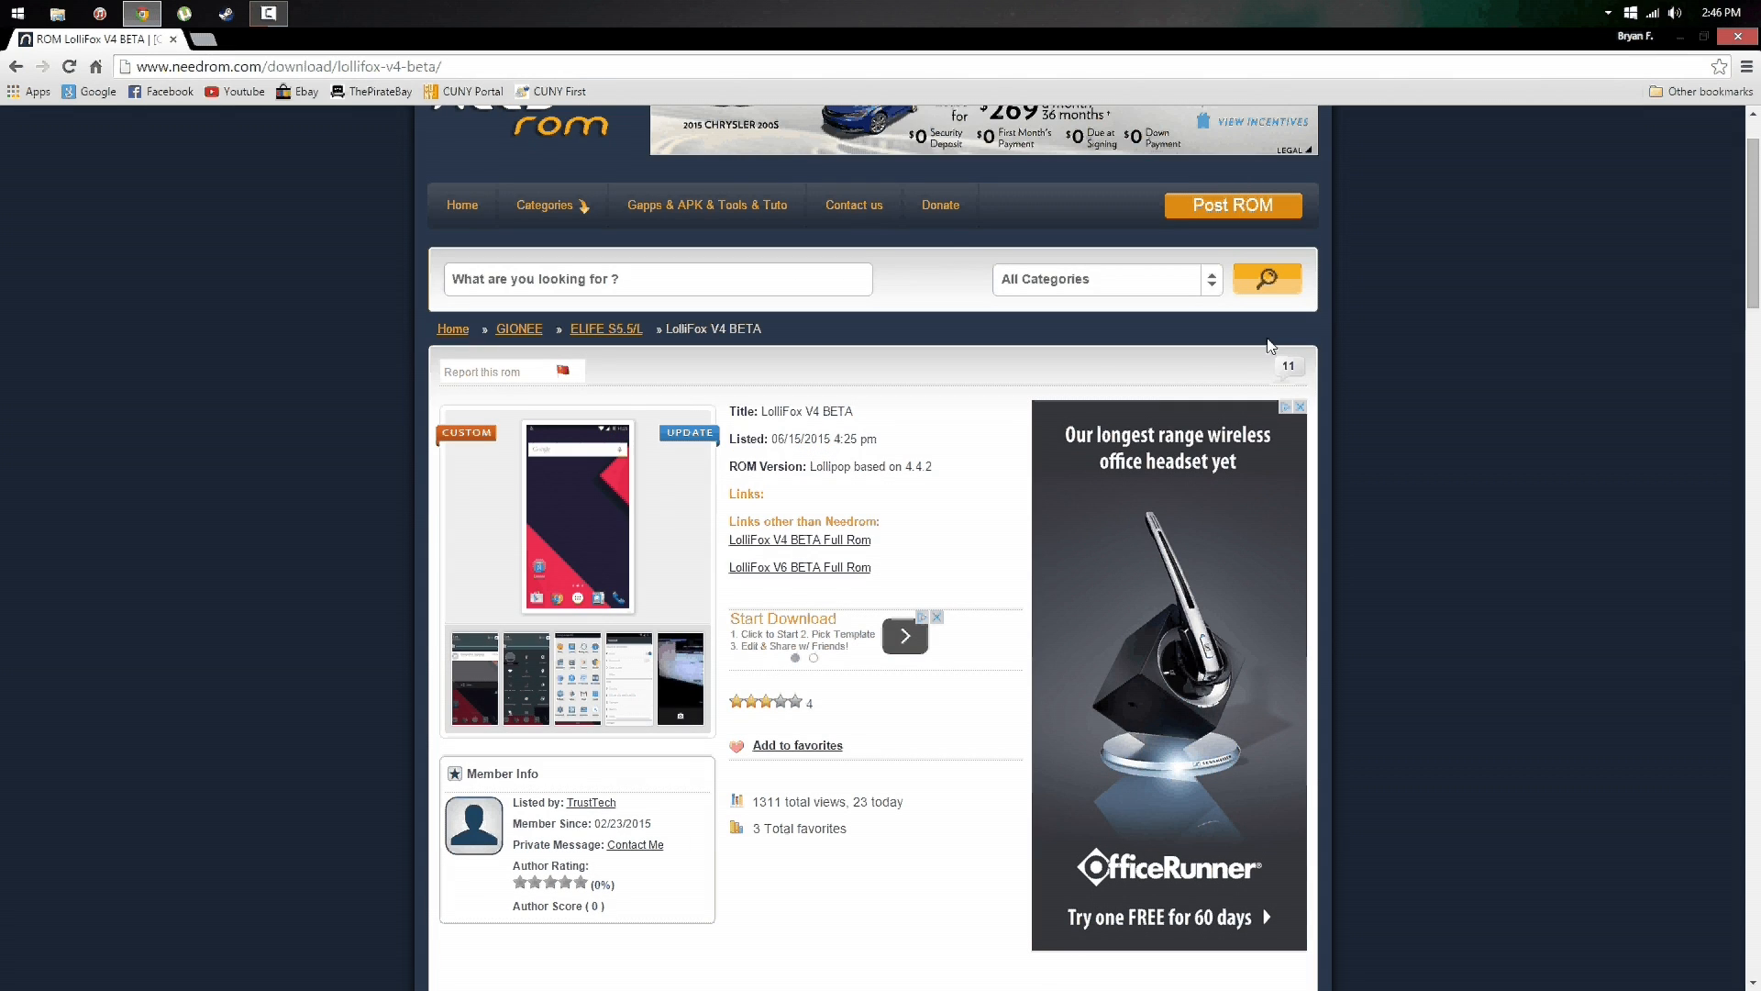
{"action": "scroll", "scroll_direction": "up", "scroll_amount": 3}
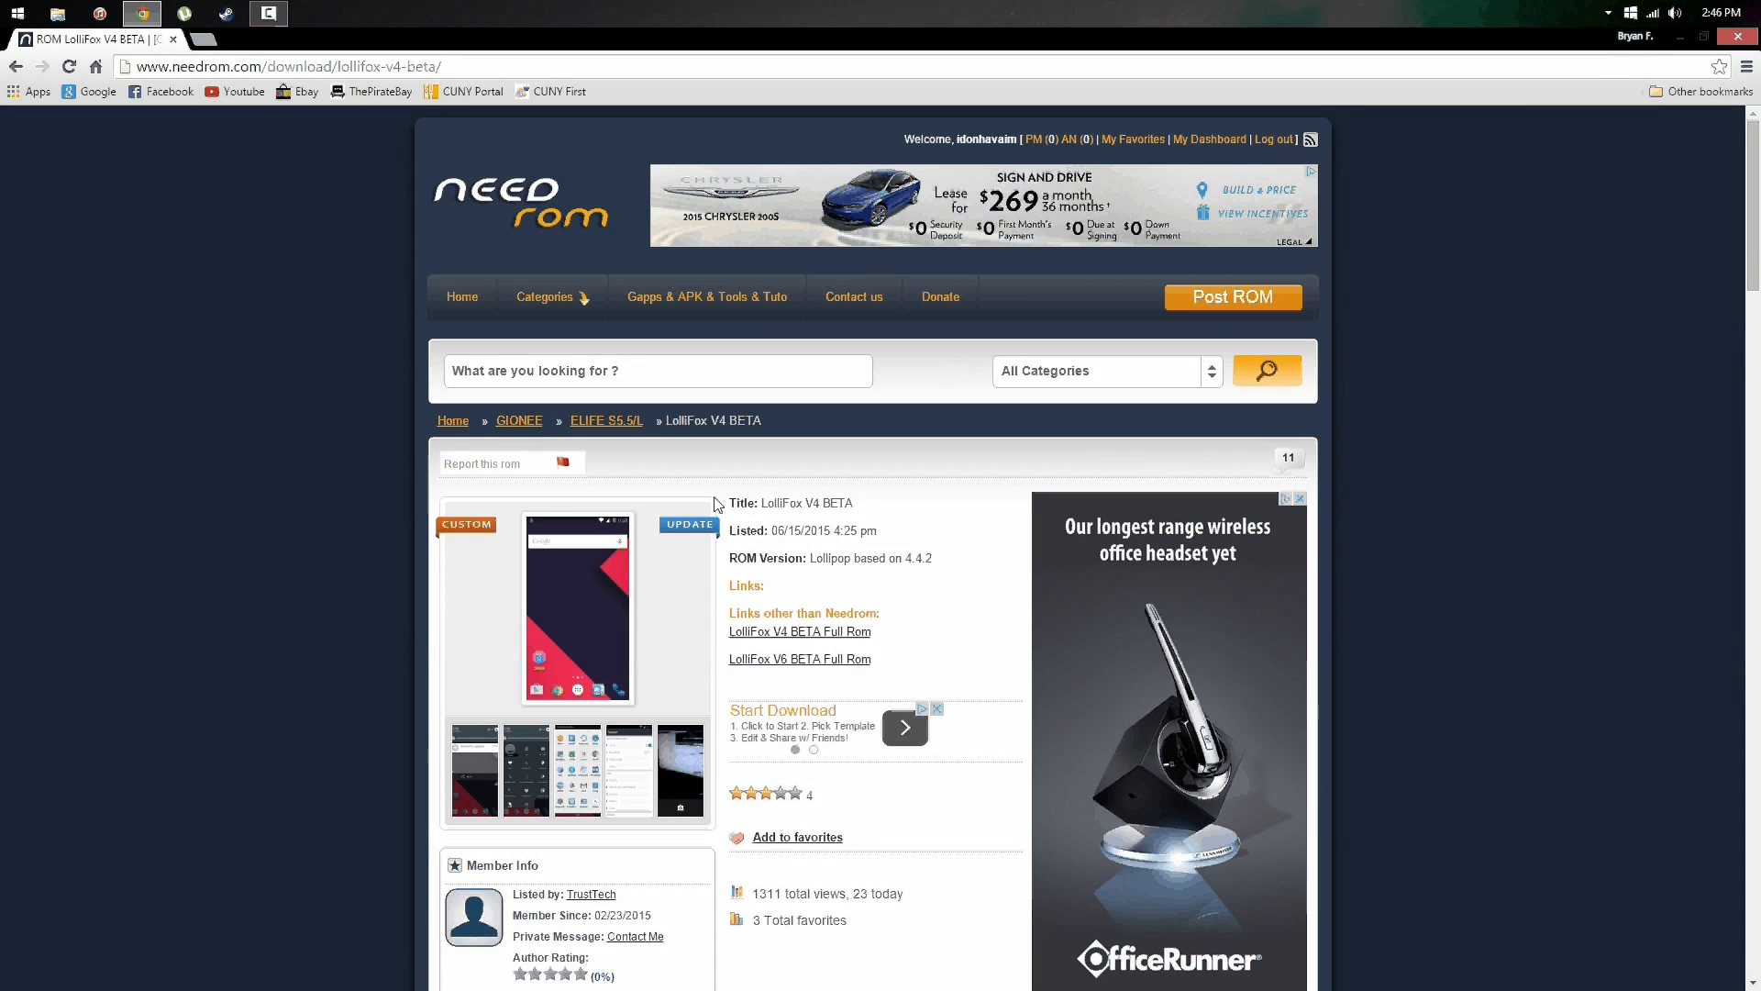
{"action": "scroll", "scroll_direction": "down", "scroll_amount": 3}
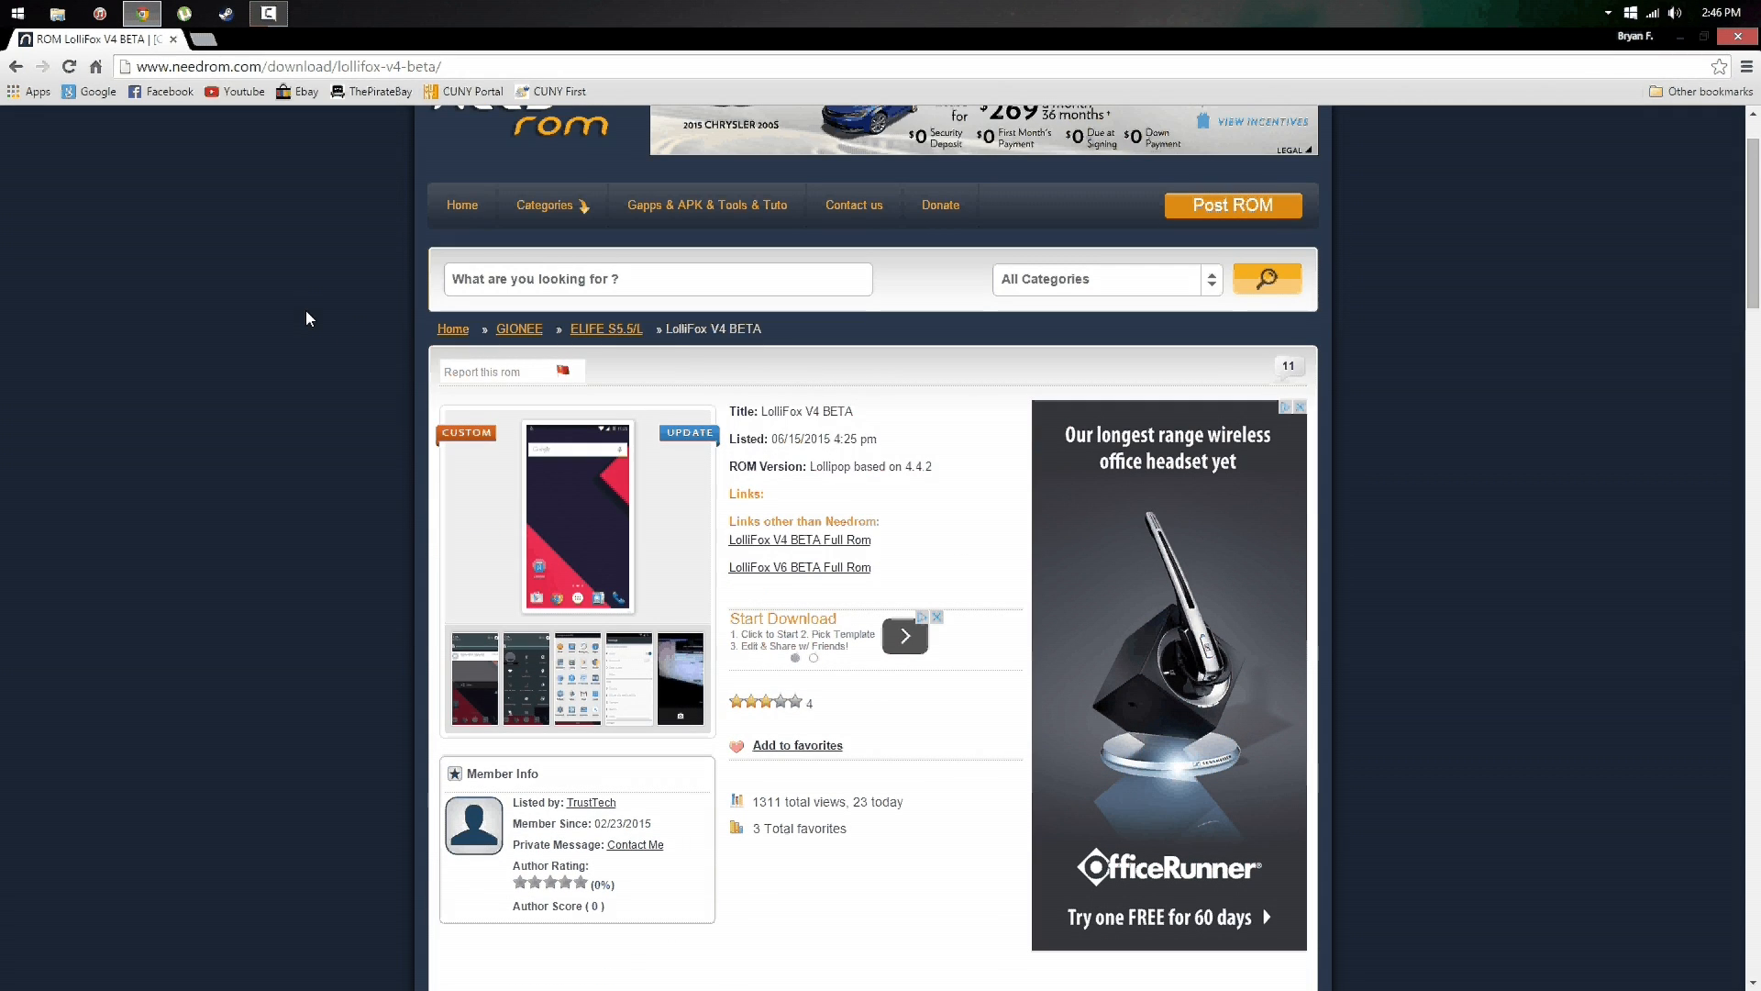
{"action": "scroll", "scroll_direction": "down", "scroll_amount": 3}
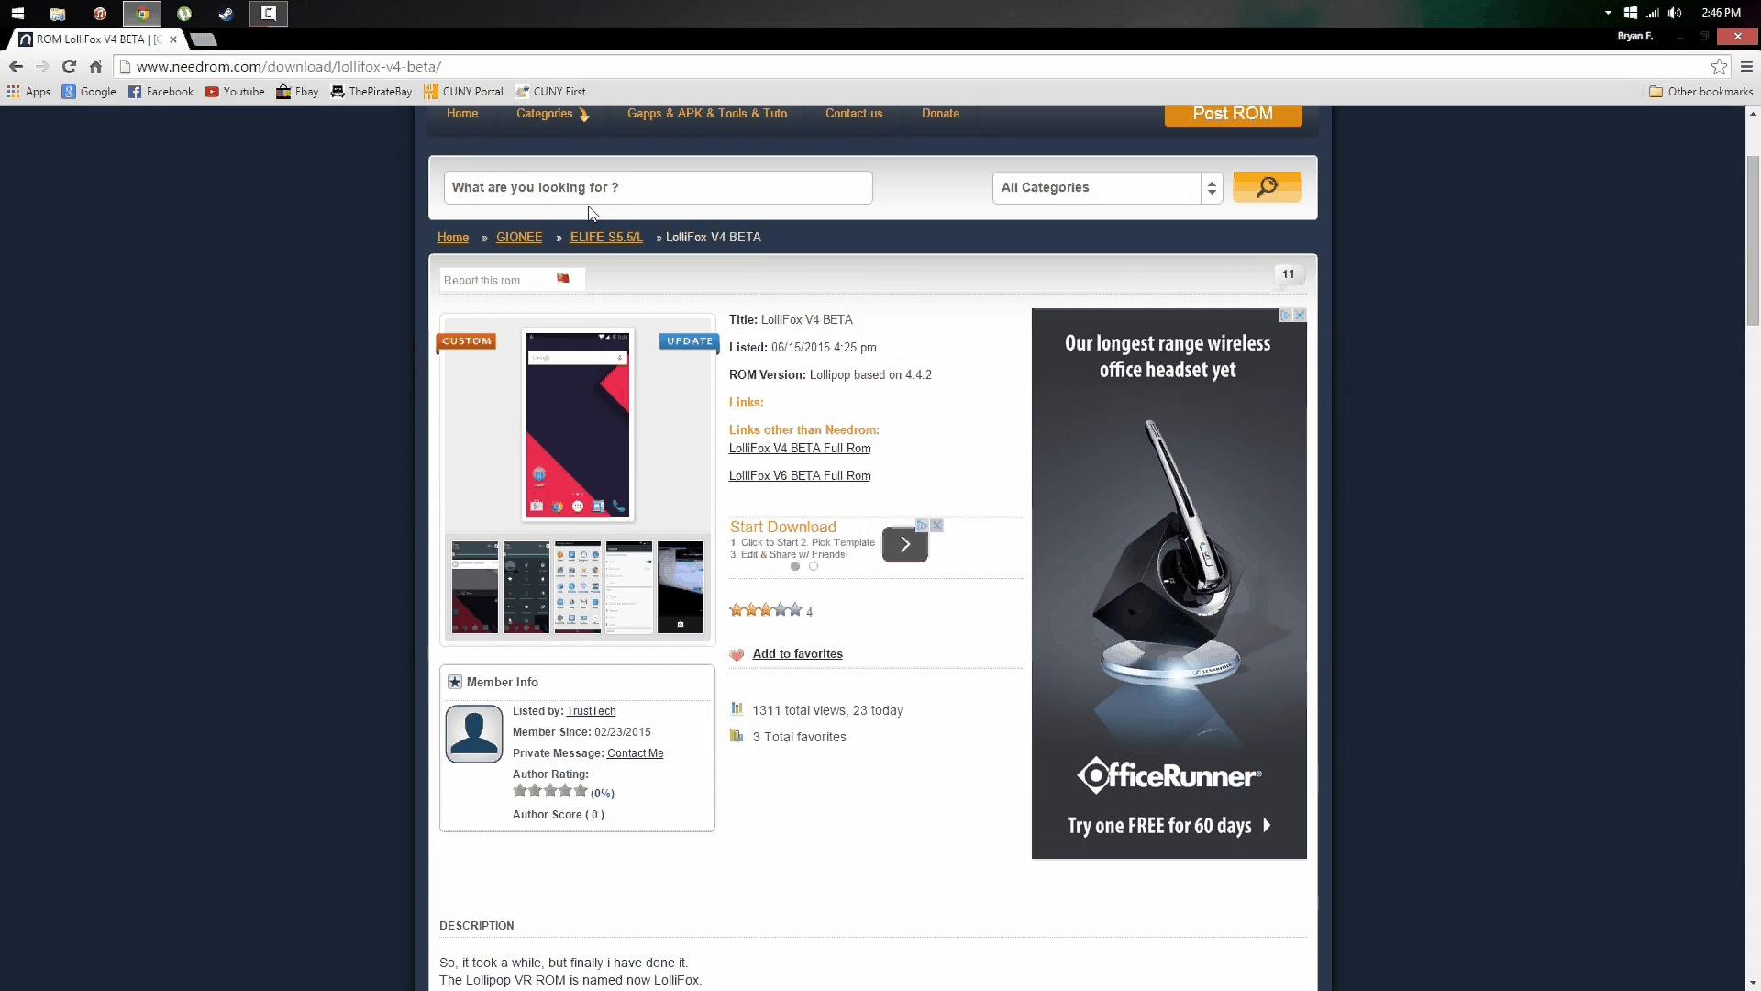
{"action": "left_click", "coordinate": [607, 237]}
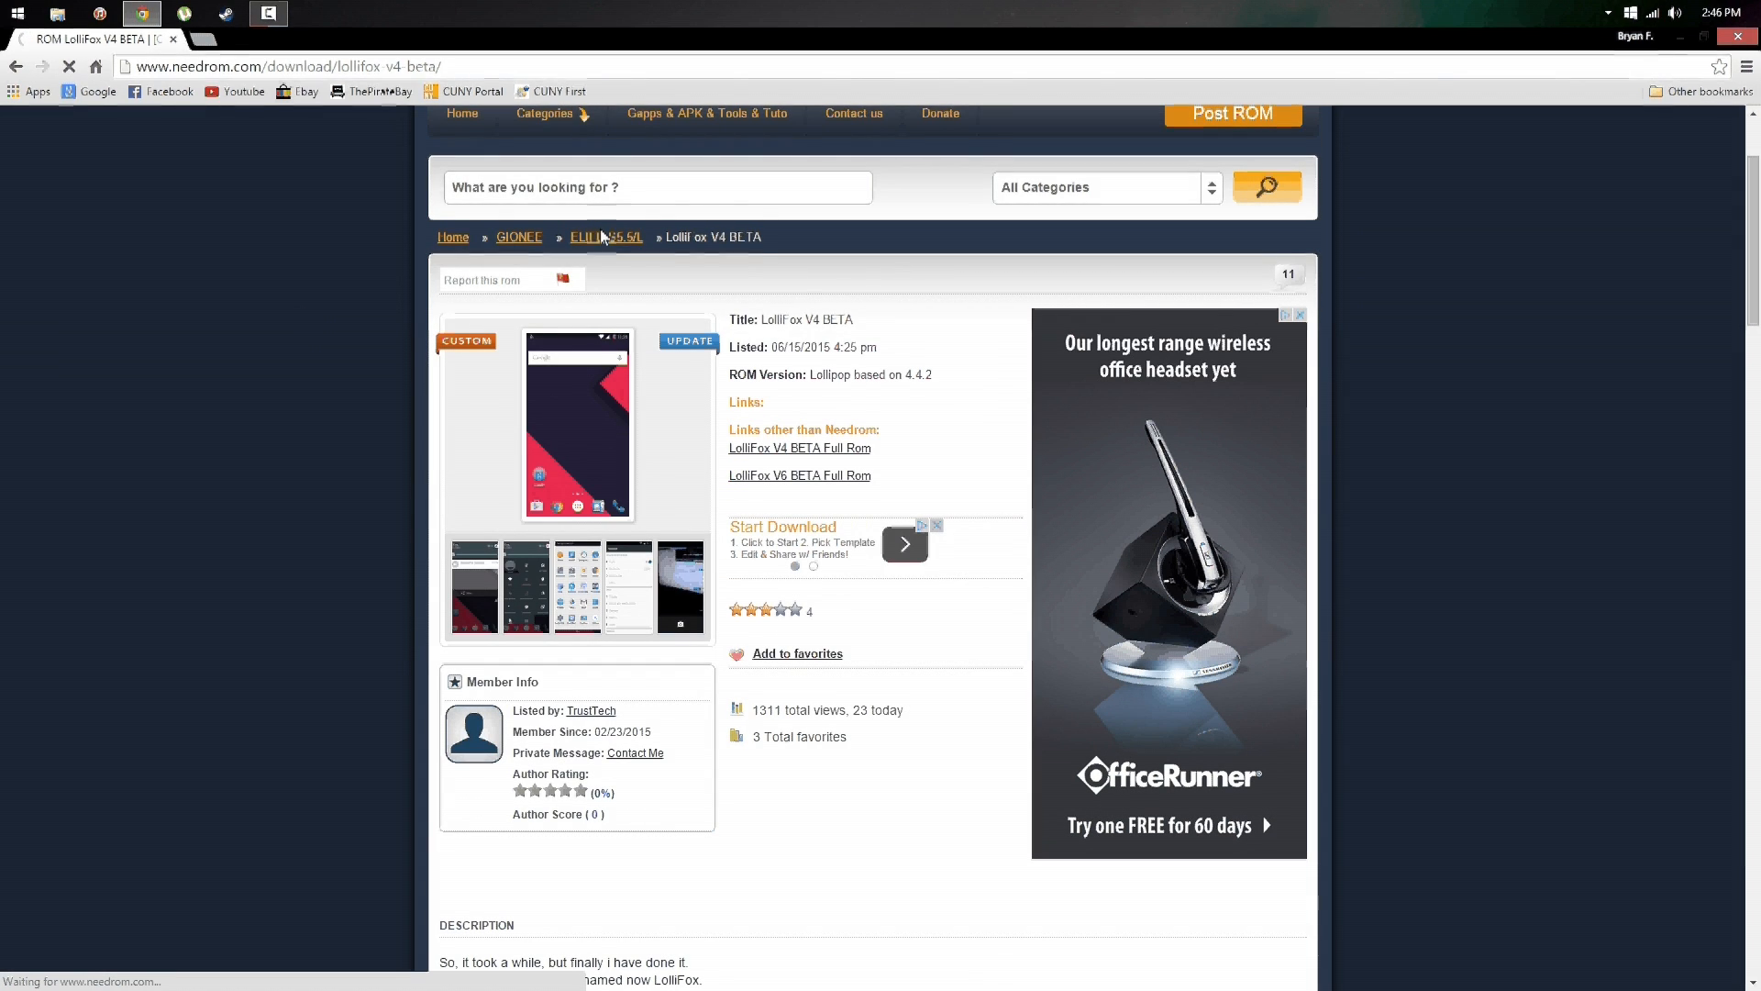
{"action": "left_click", "coordinate": [606, 237]}
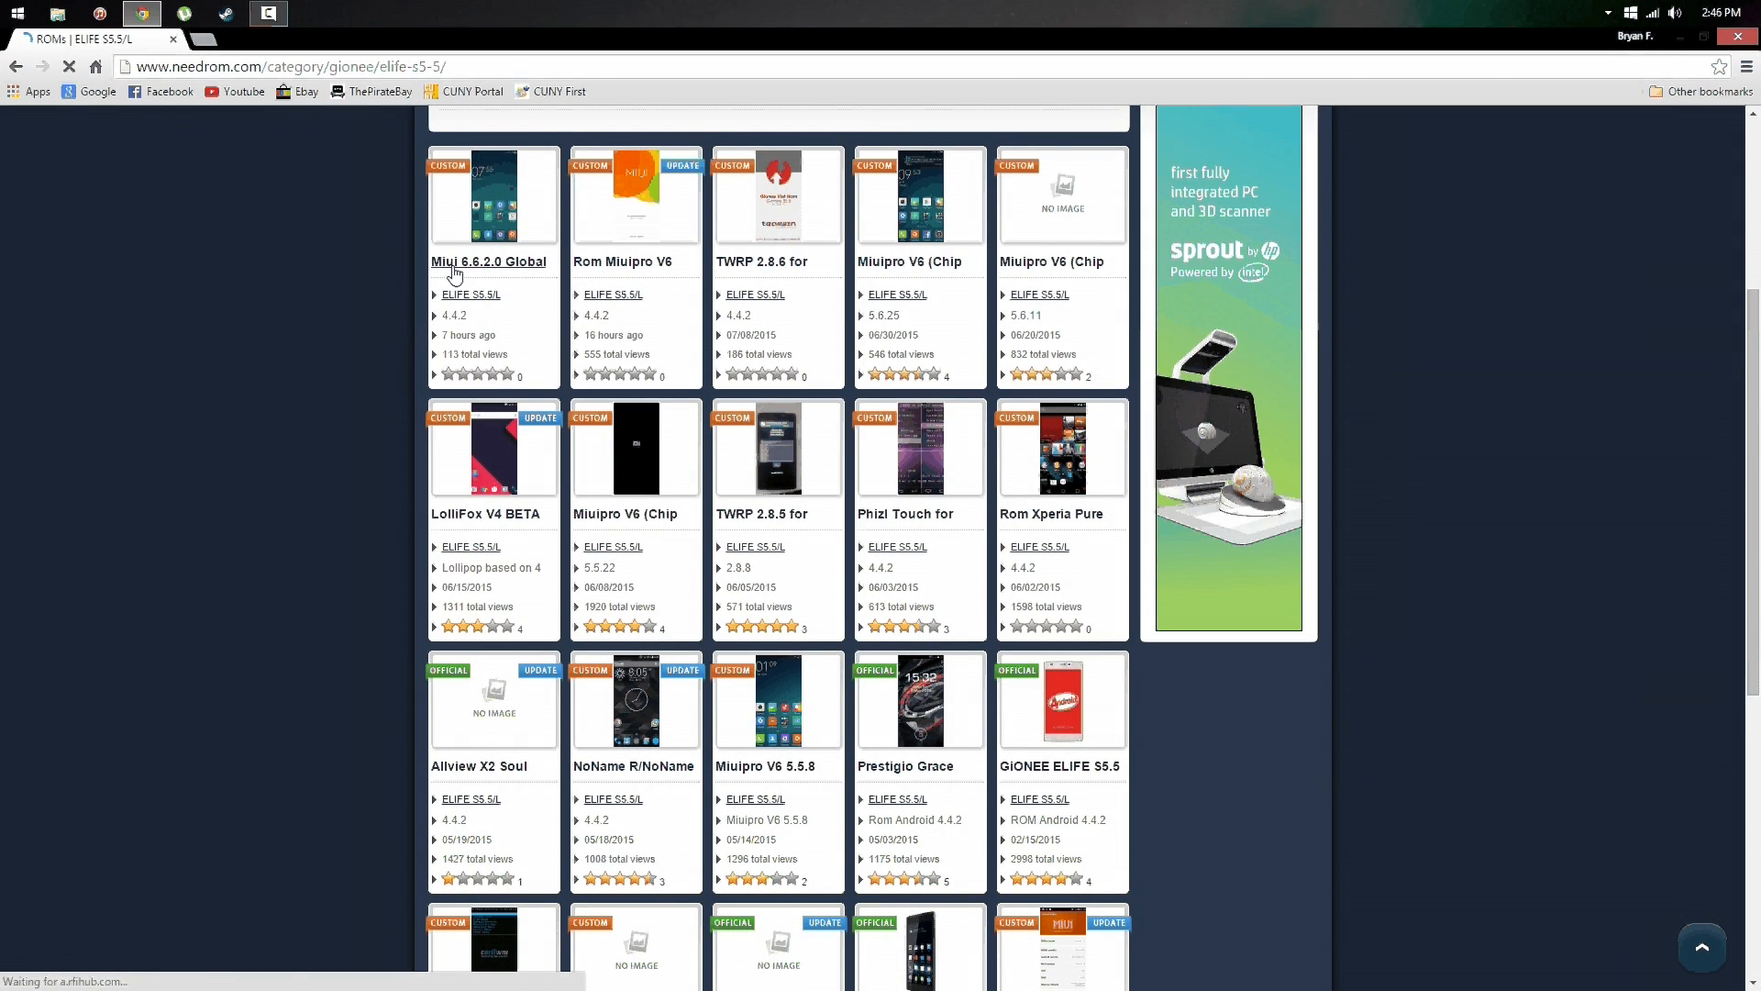
{"action": "mouse_move", "coordinate": [1052, 513]}
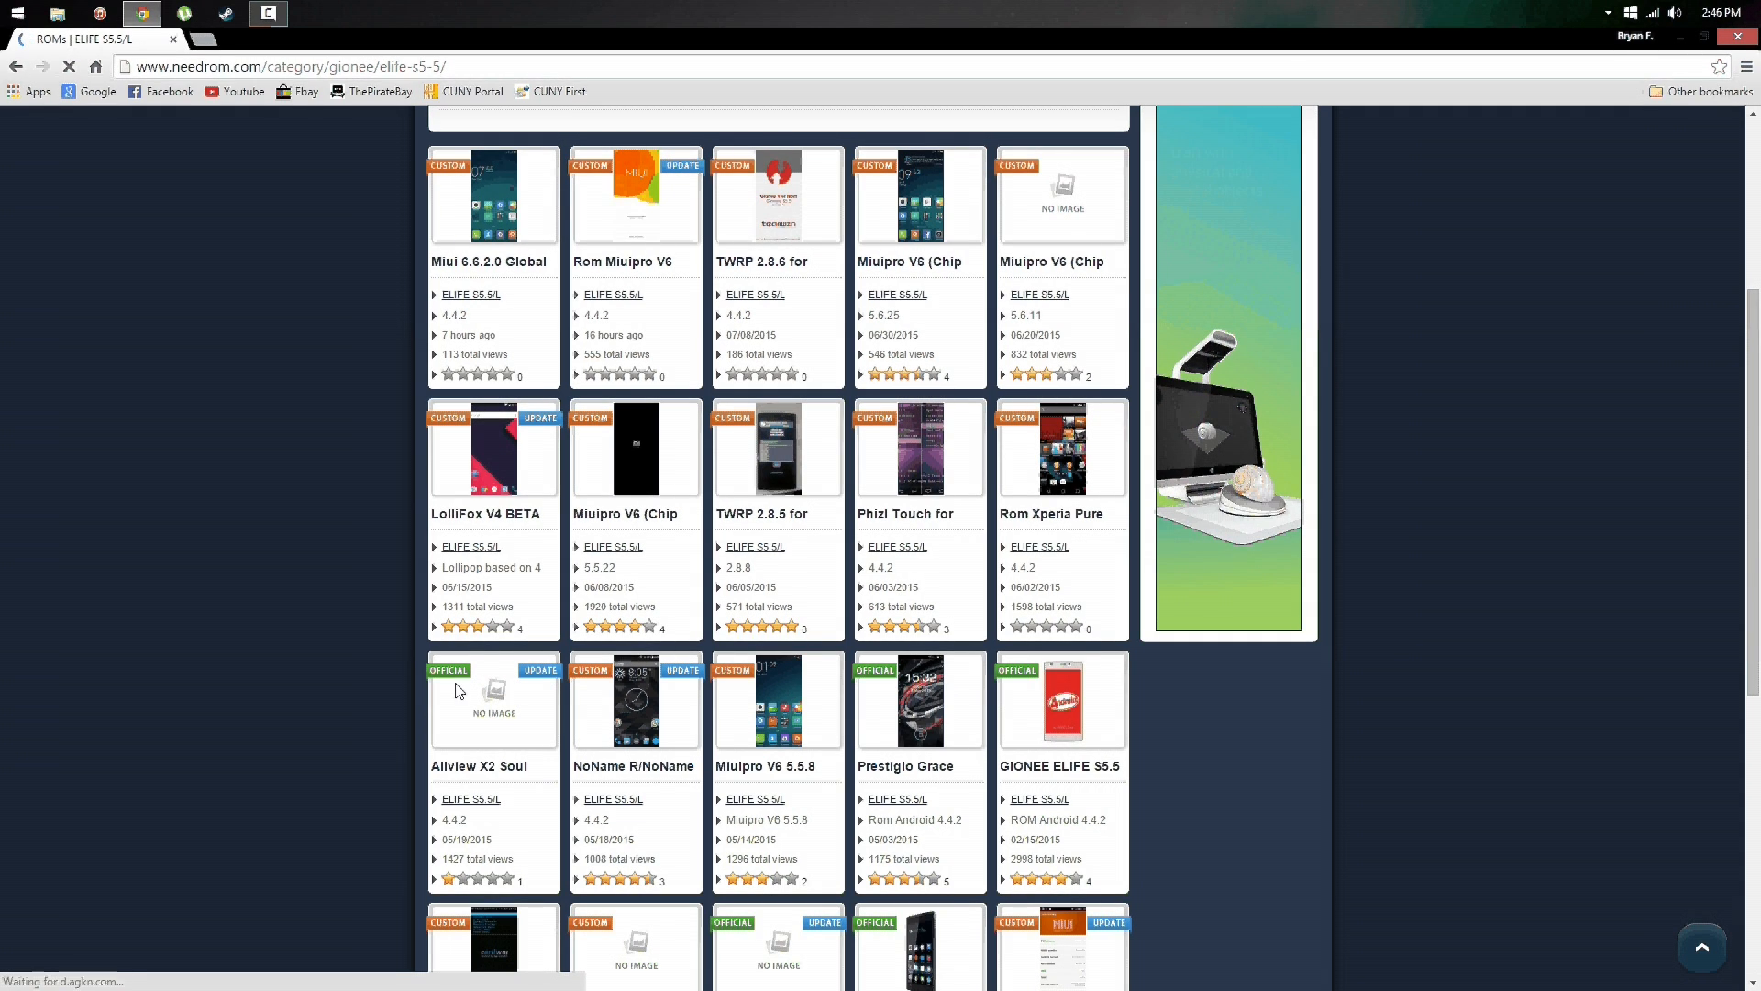
{"action": "scroll", "scroll_direction": "down", "scroll_amount": 3}
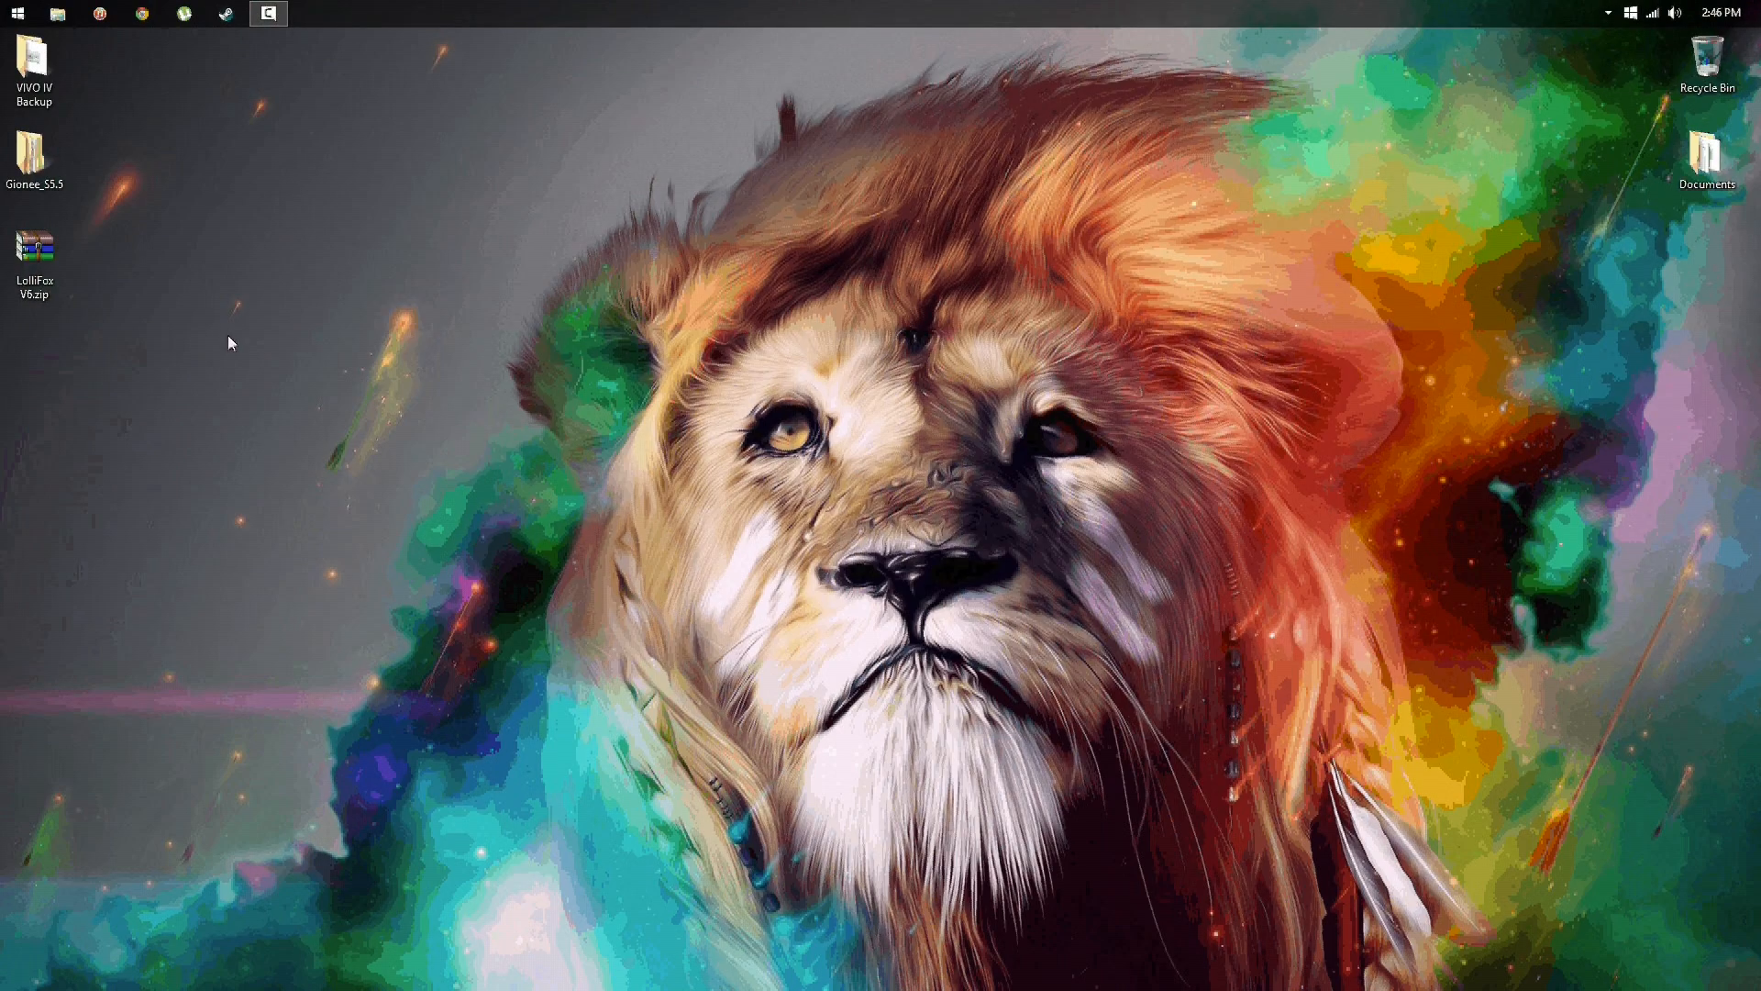
Open the Gionee S5.5 phone's Emmc.SD storage showing LolliFox V6.zip in File Explorer.
{"action": "left_click", "coordinate": [267, 14]}
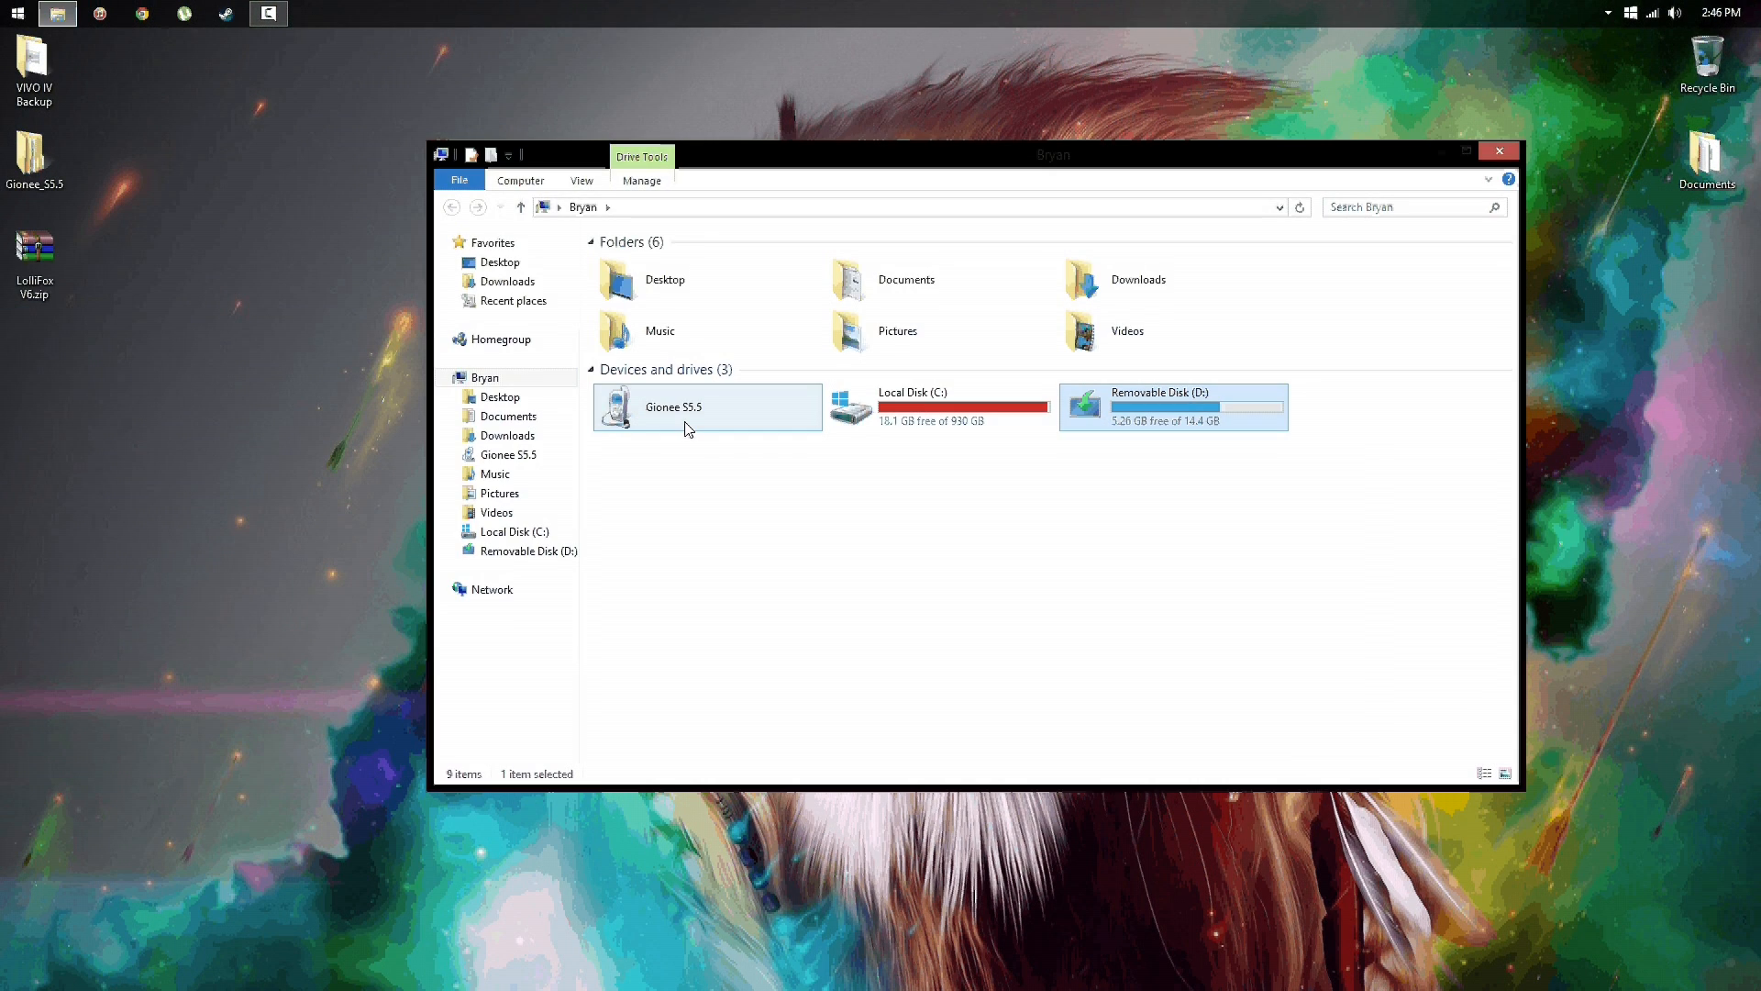
{"action": "double_click", "coordinate": [671, 406]}
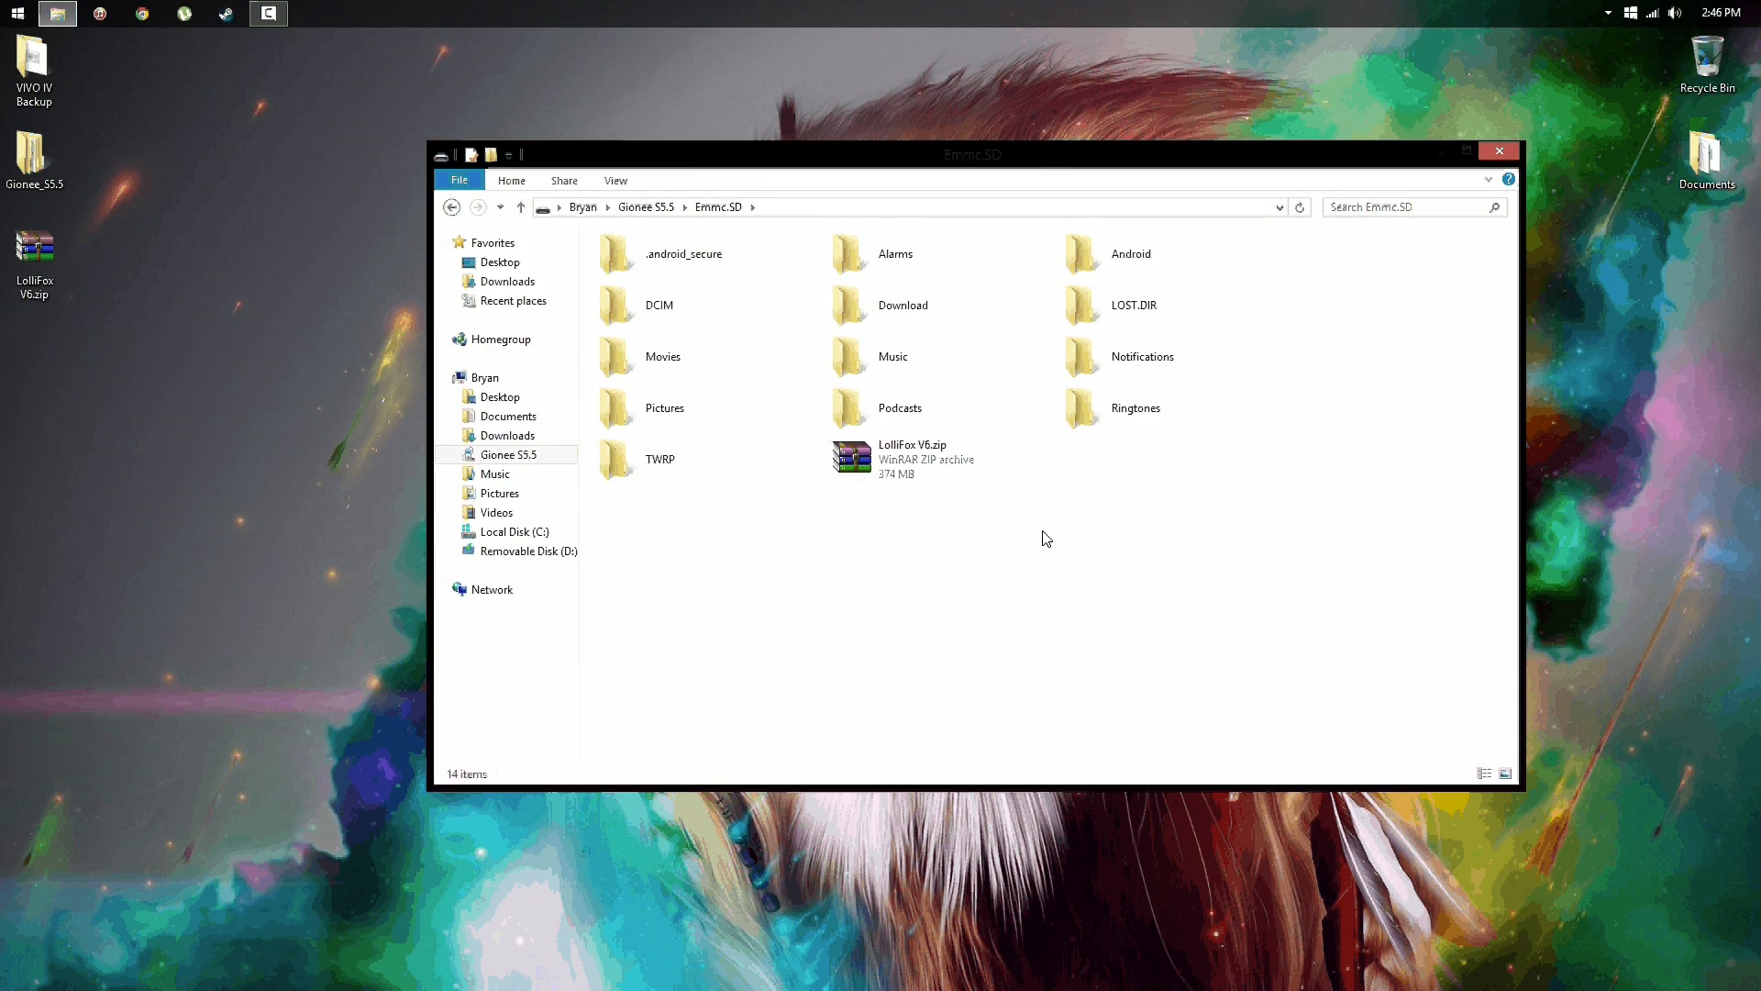